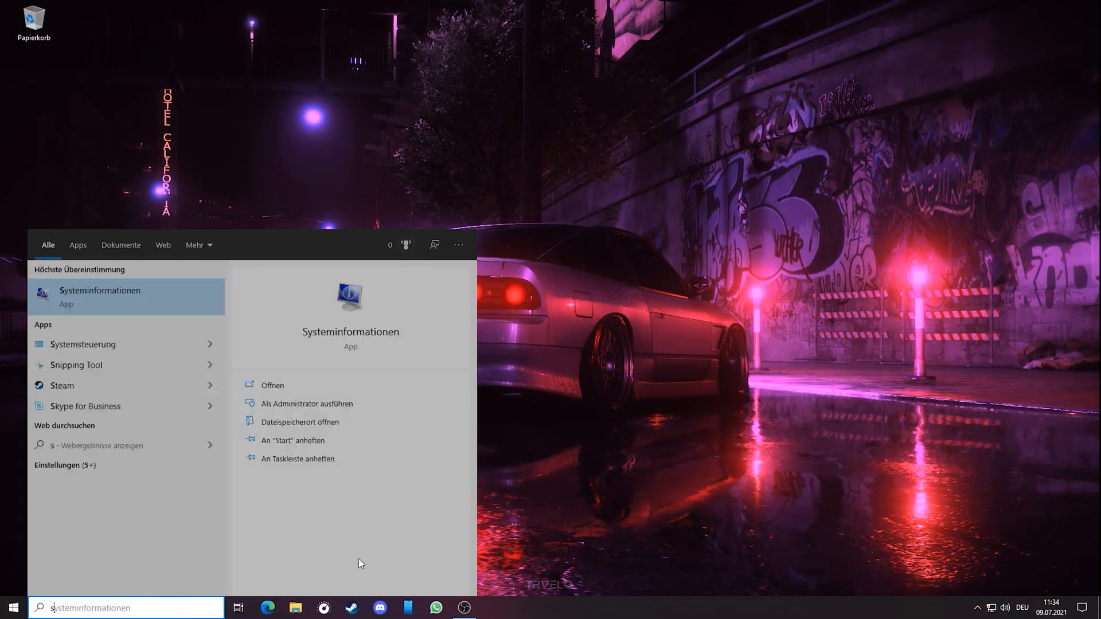
Step: Launch System Information from the search results to check BIOS mode and secure boot state
click(273, 386)
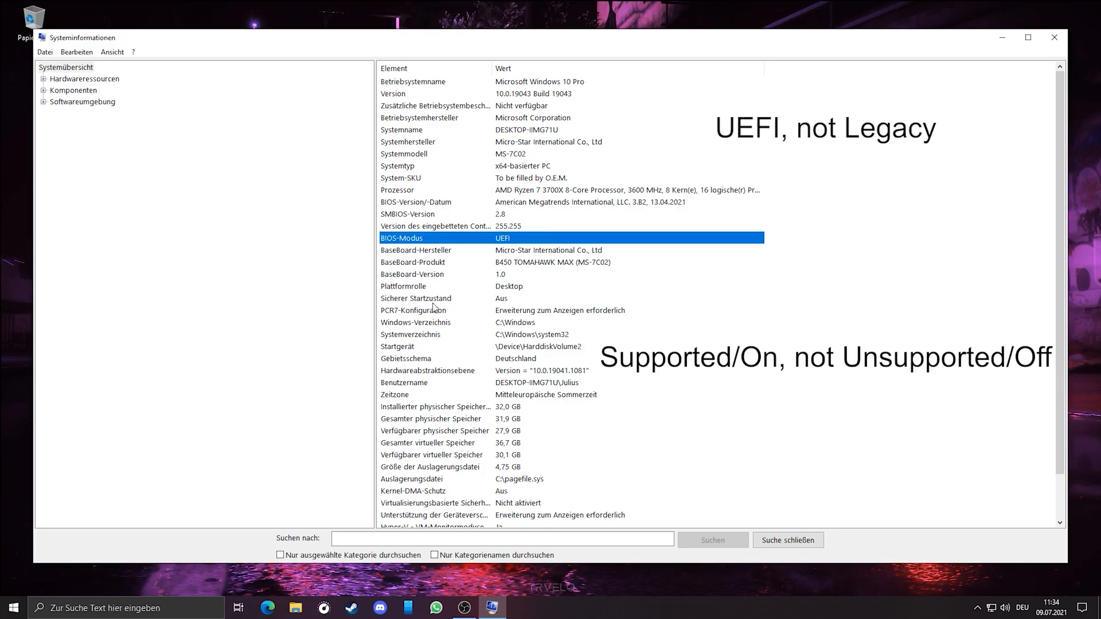
click(415, 298)
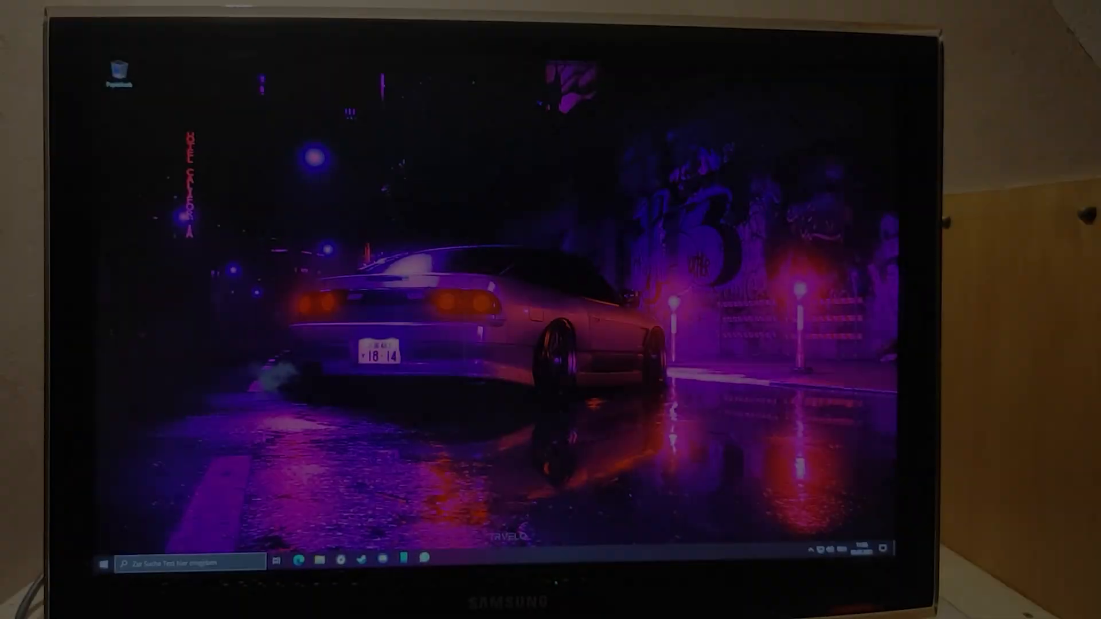
Step: Restart the PC from the Start menu to enter the MSI firmware setup
click(103, 564)
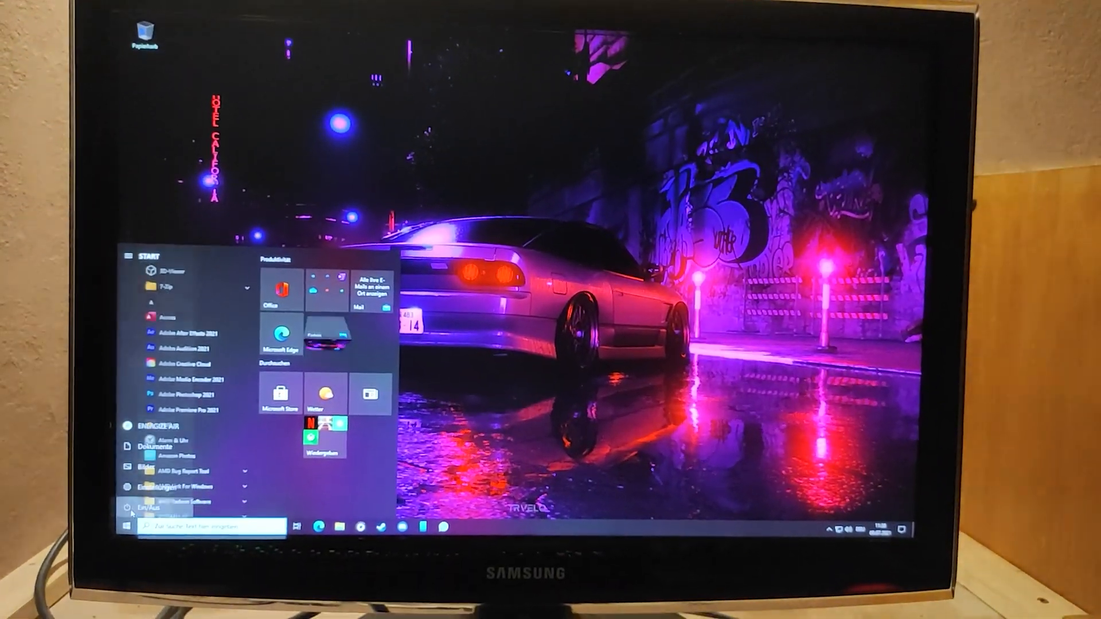
click(126, 508)
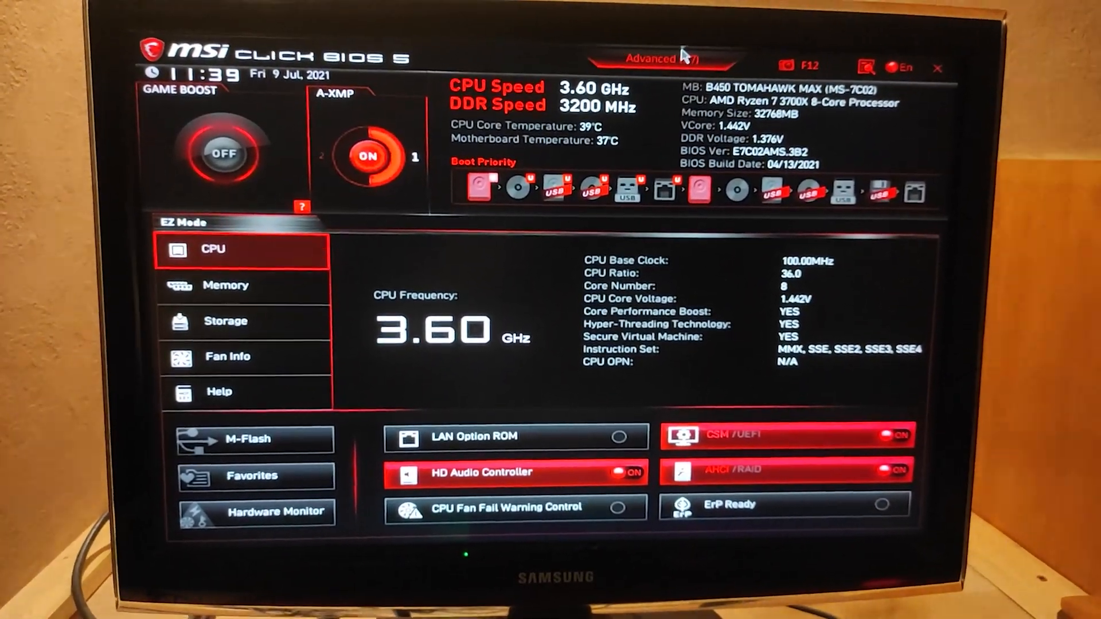
Step: In Advanced mode Boot settings, change boot mode from LEGACY+UEFI to UEFI only
click(660, 58)
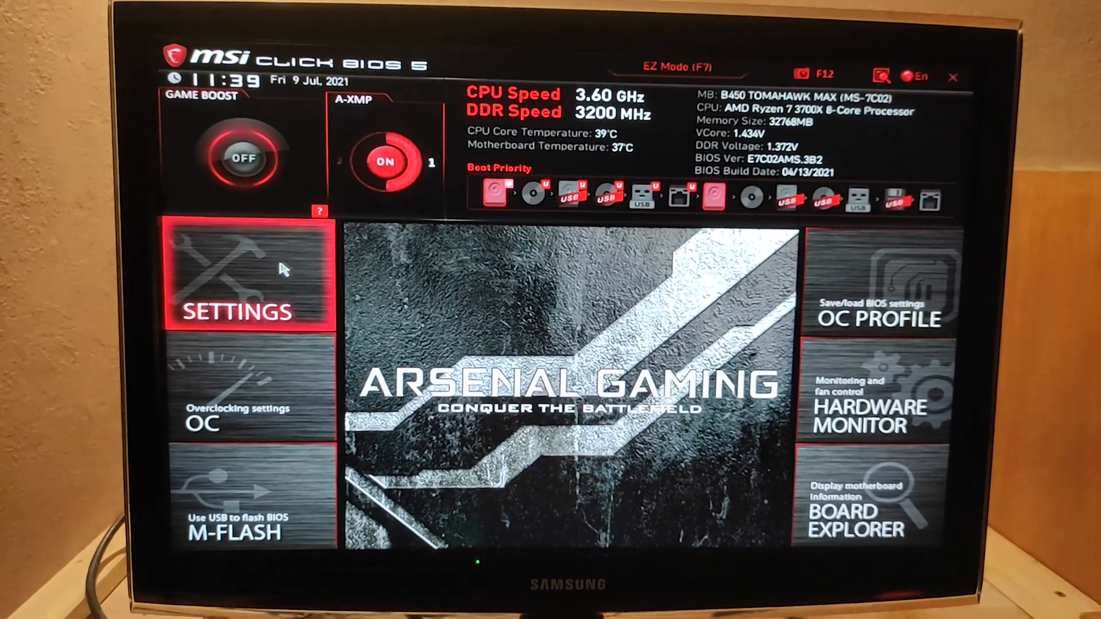
click(242, 278)
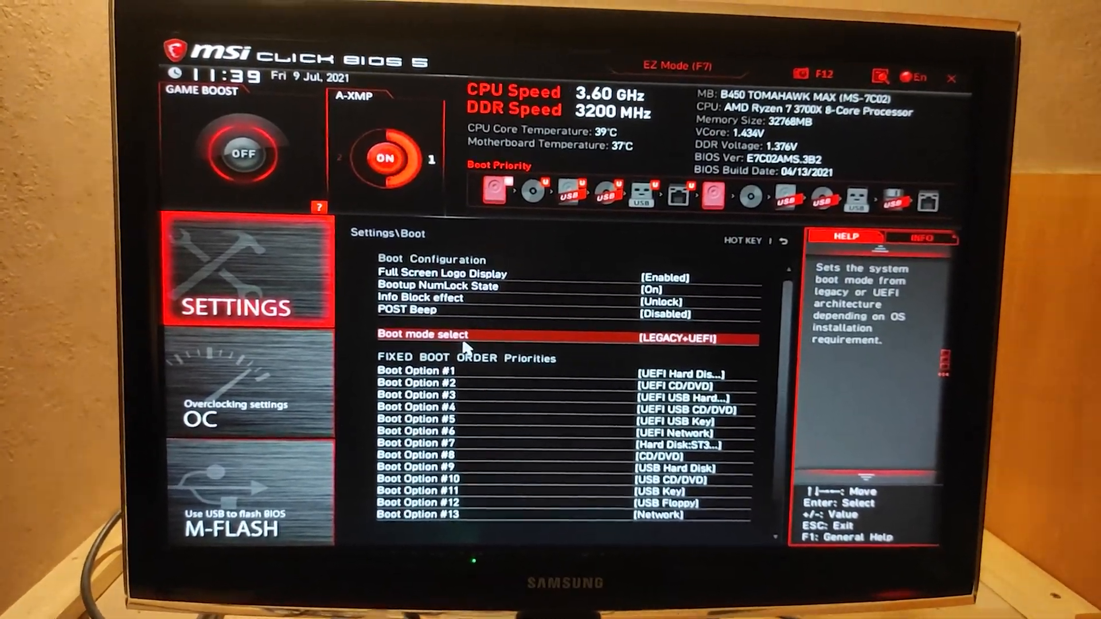
click(421, 334)
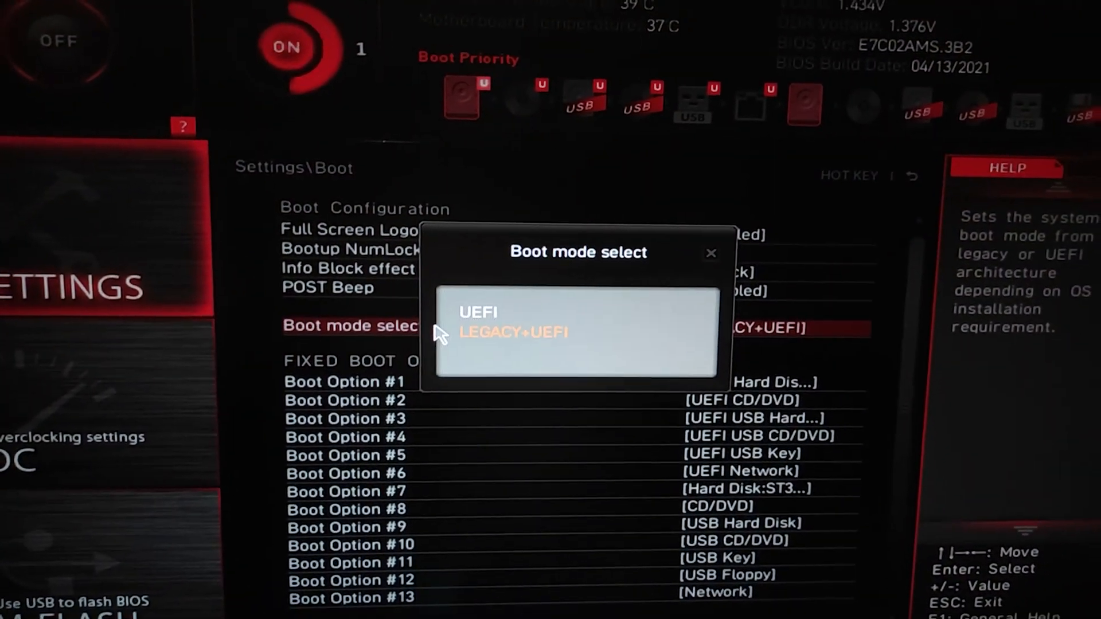
click(477, 312)
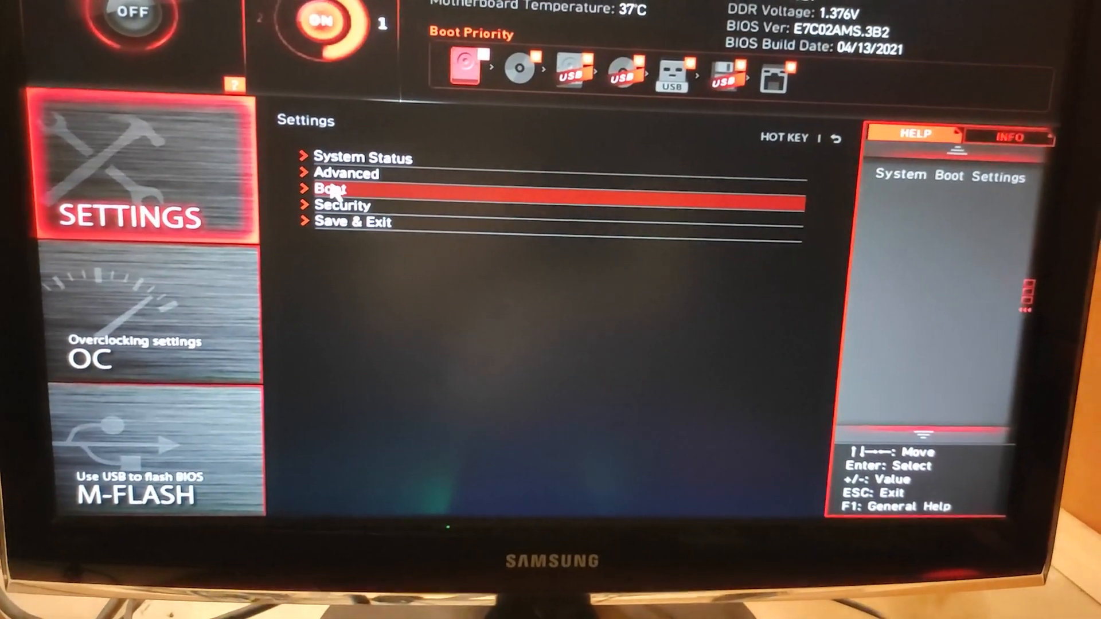
click(347, 173)
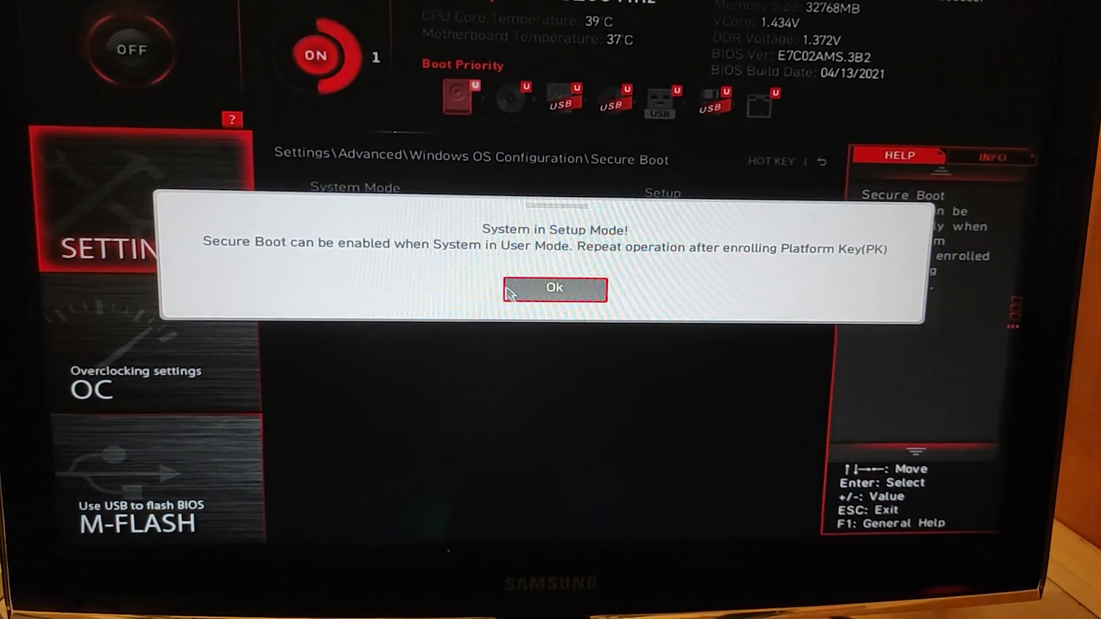
click(553, 288)
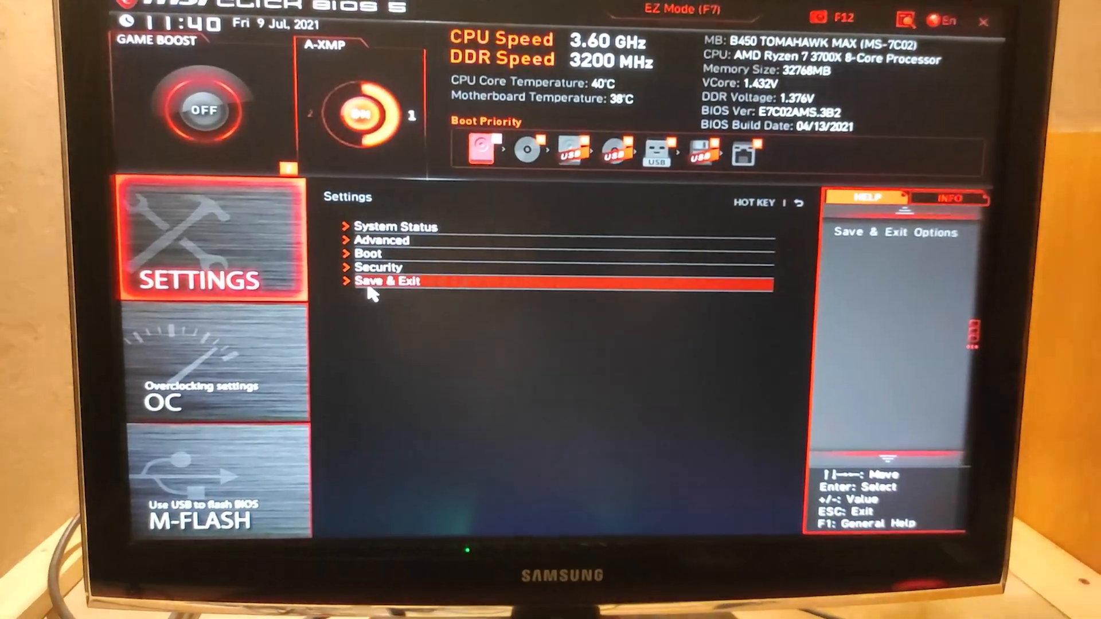
Step: Save the UEFI mode change with a reboot, then return to the Secure Boot settings
click(386, 281)
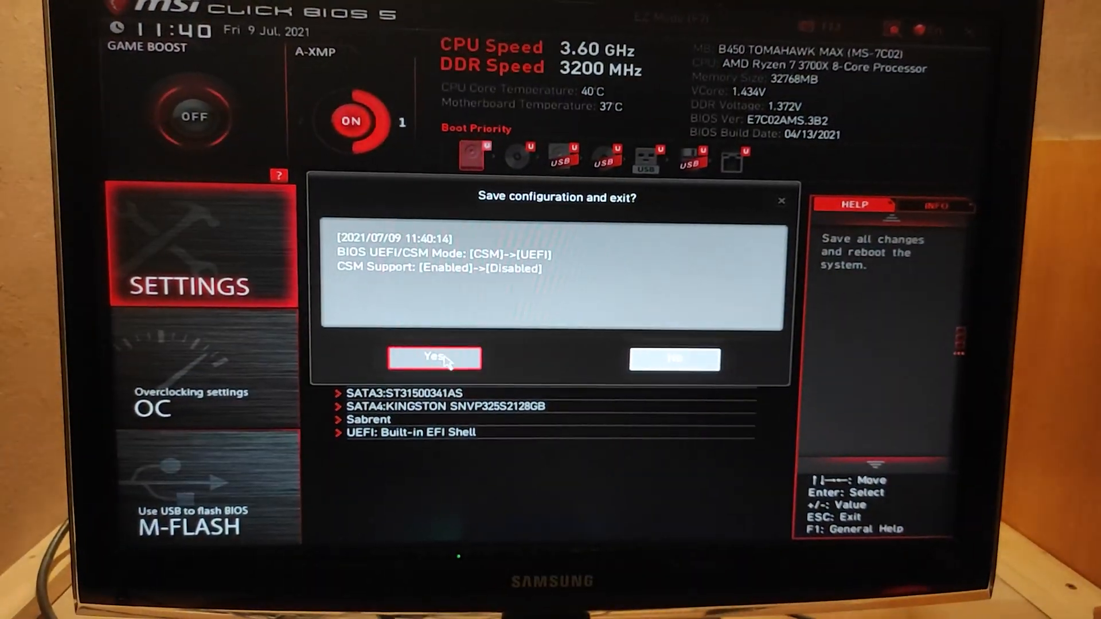
click(433, 357)
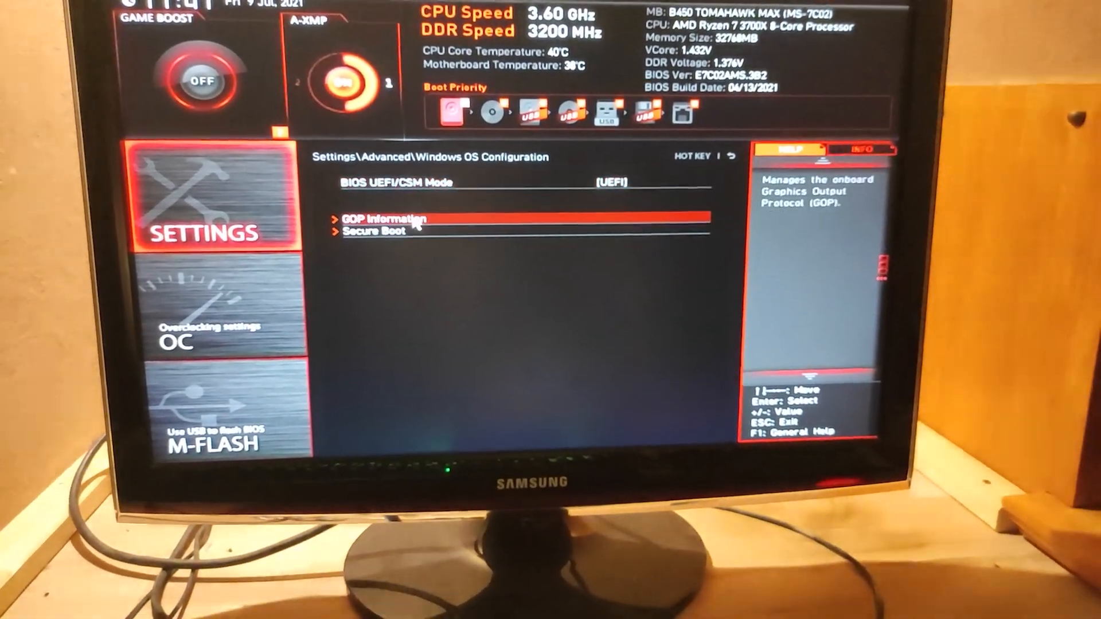
click(376, 229)
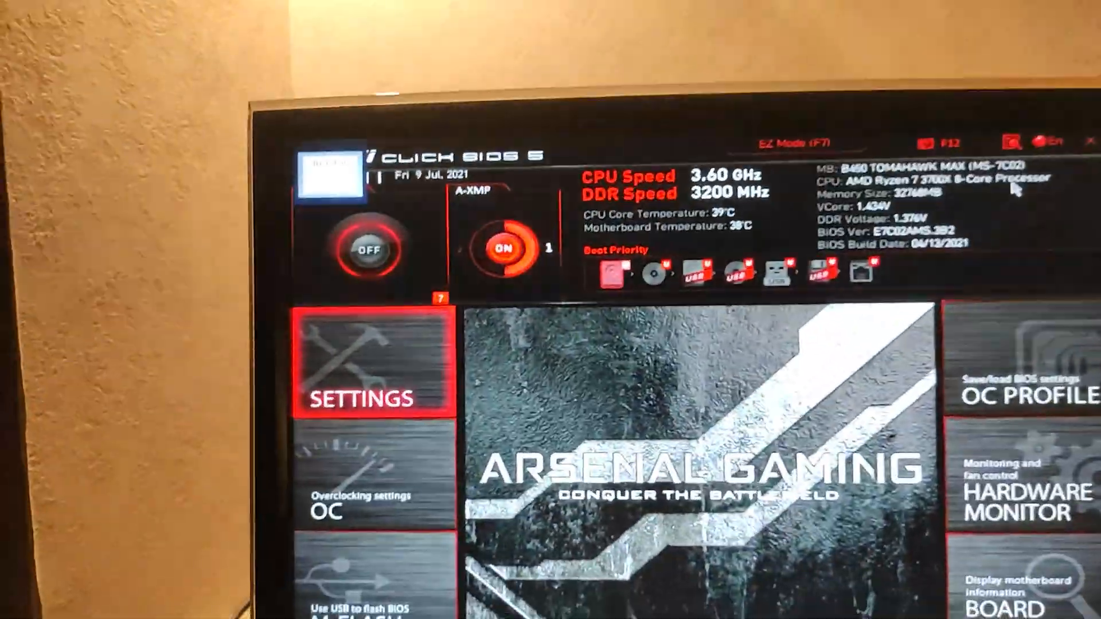
Step: Verify Secure Boot is Enabled under Windows OS Configuration, then save and restart
click(365, 365)
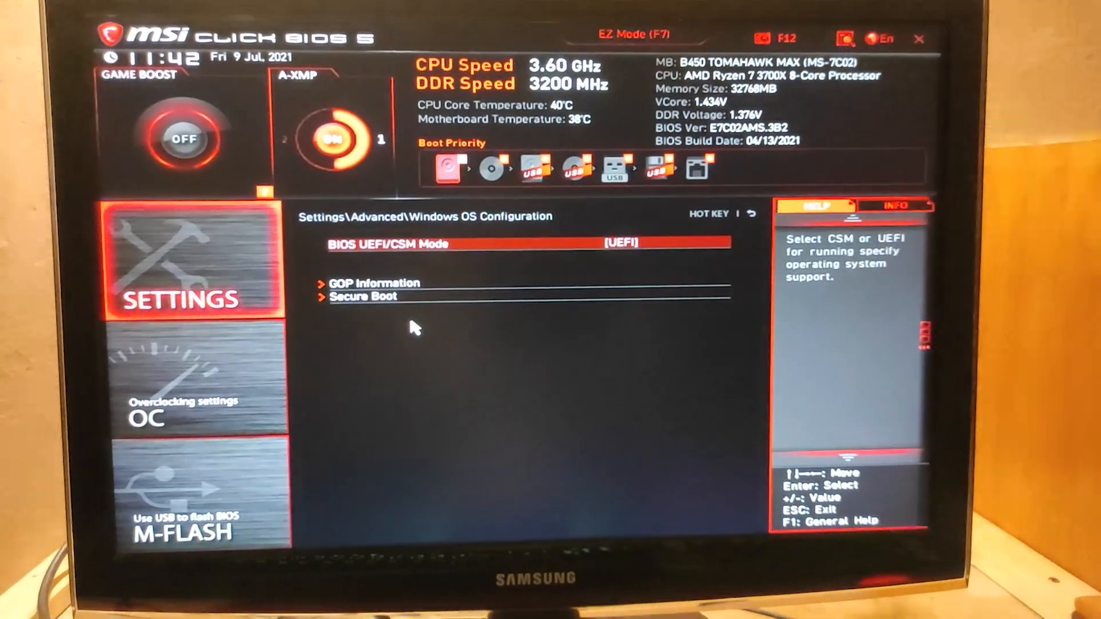
click(362, 296)
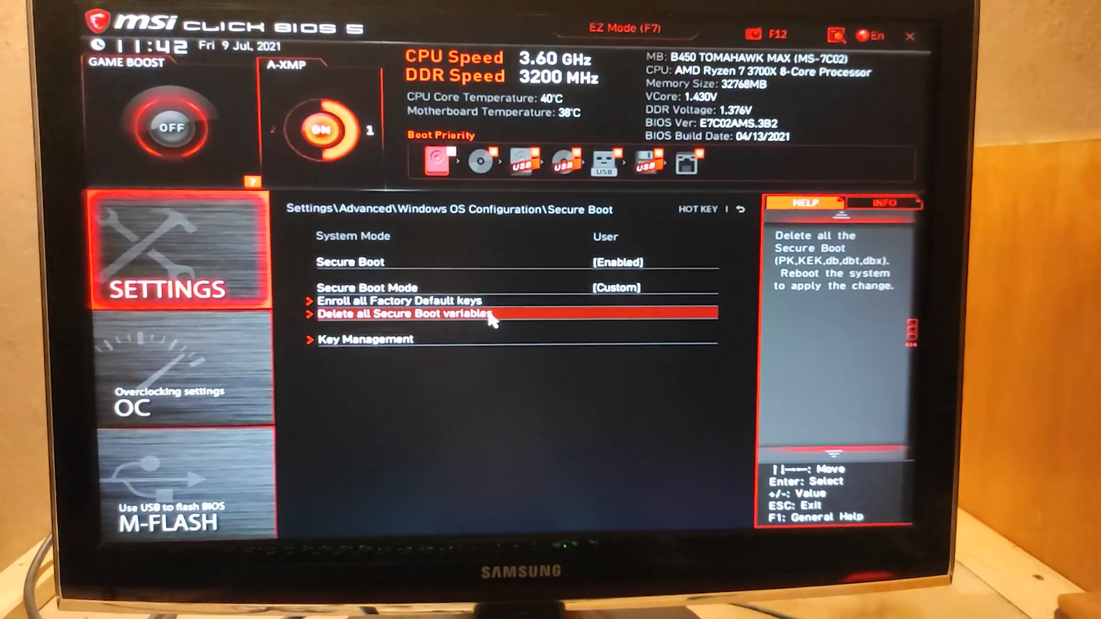
key(Up)
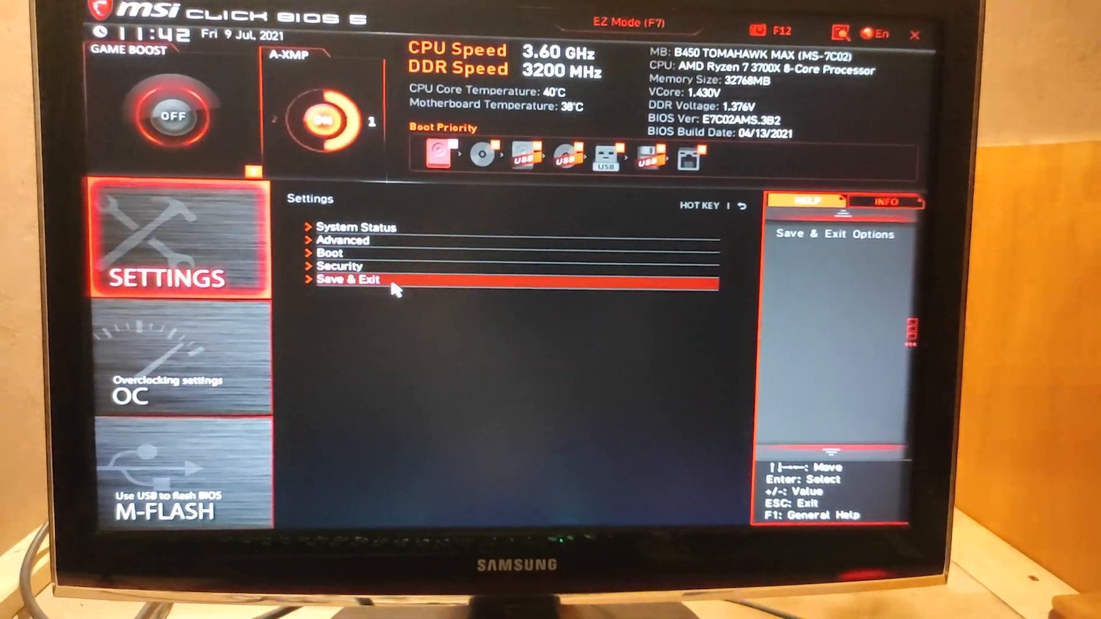
click(347, 280)
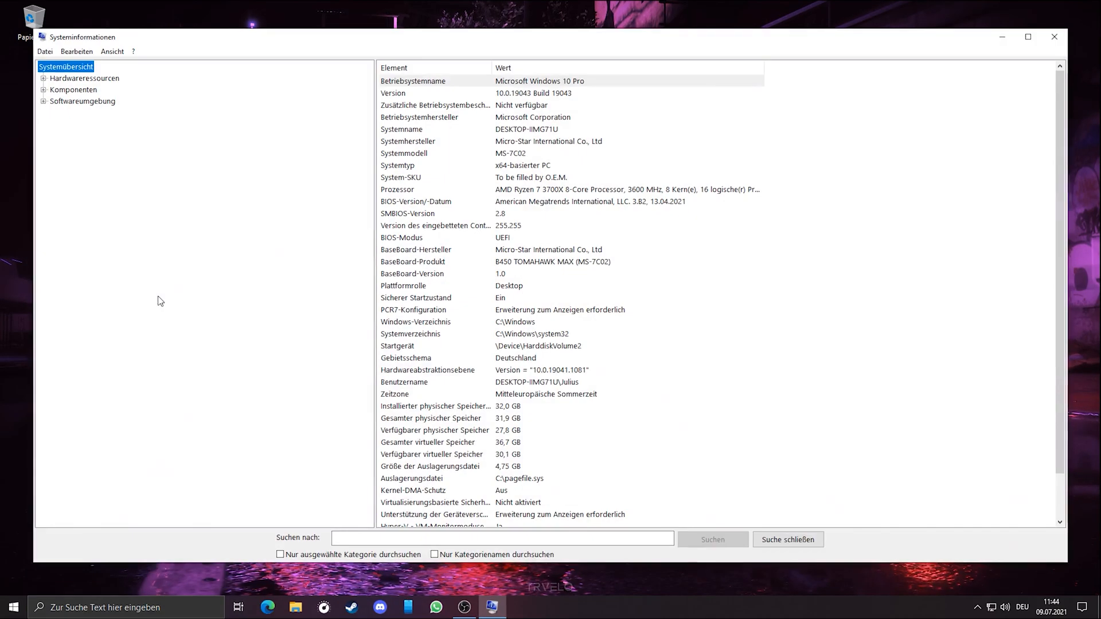
Step: Confirm System Information shows Secure Boot On, then browse the CutTut channel's videos
click(500, 299)
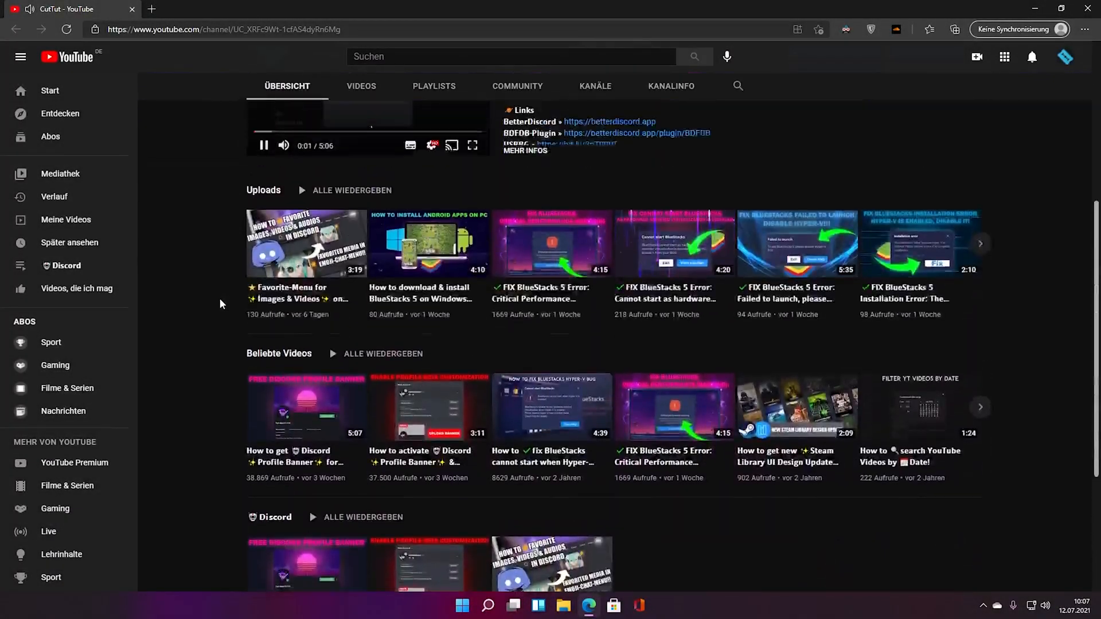
click(361, 86)
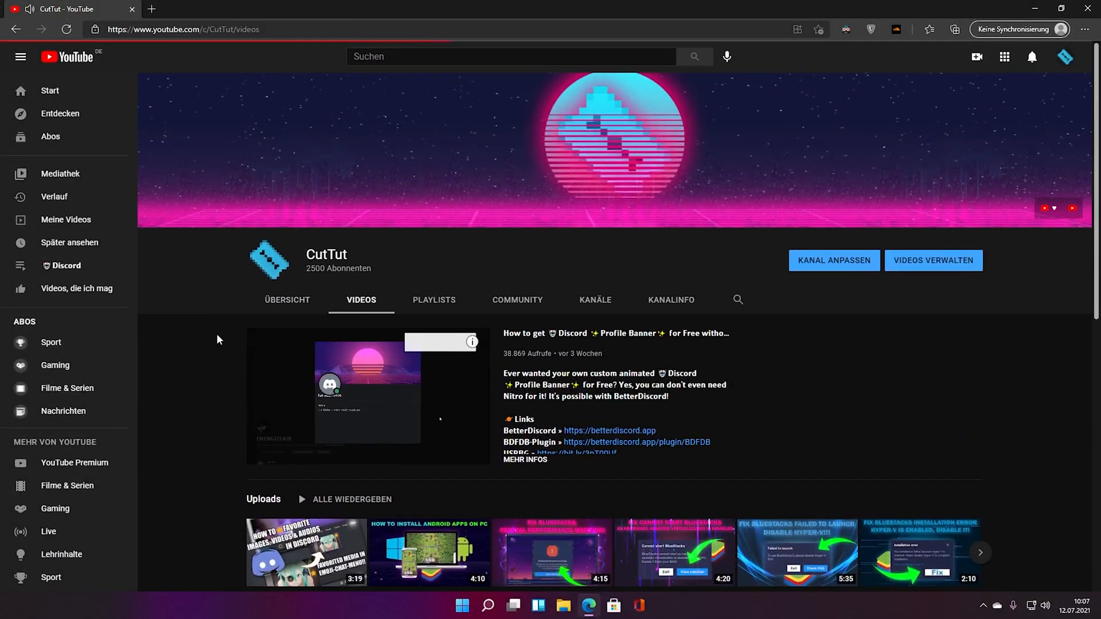